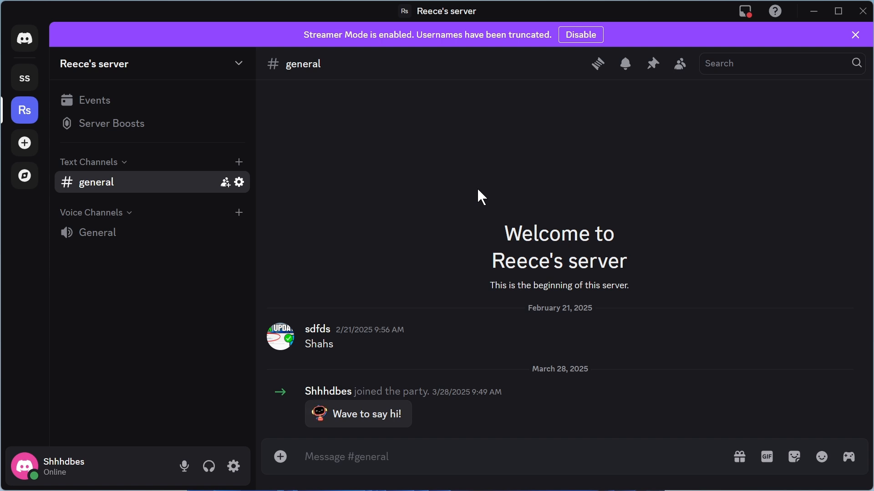
pyautogui.moveTo(502, 157)
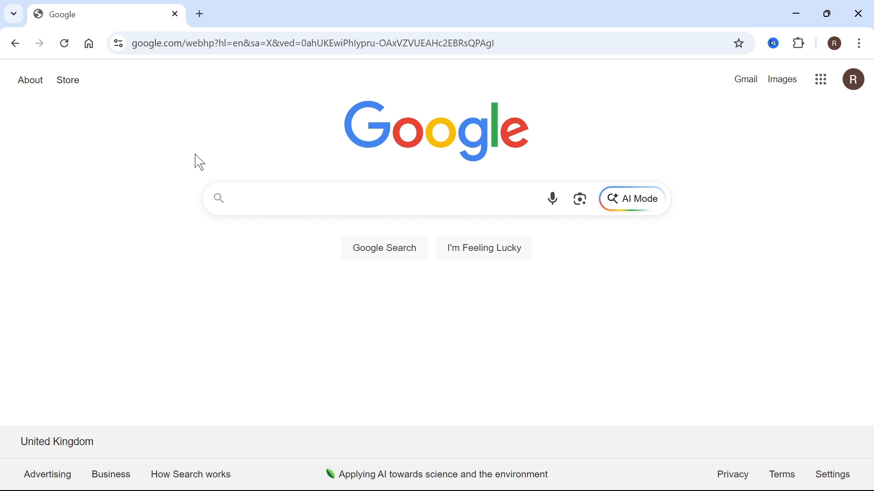
pyautogui.moveTo(138, 239)
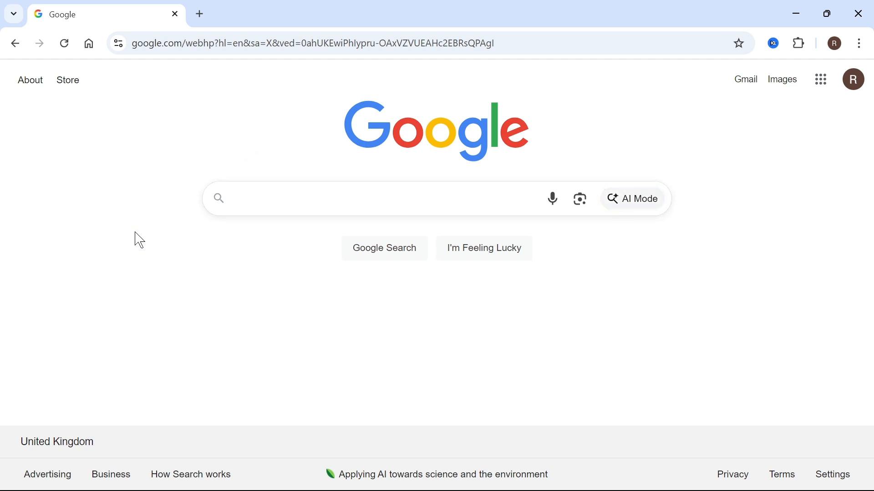
pyautogui.moveTo(163, 165)
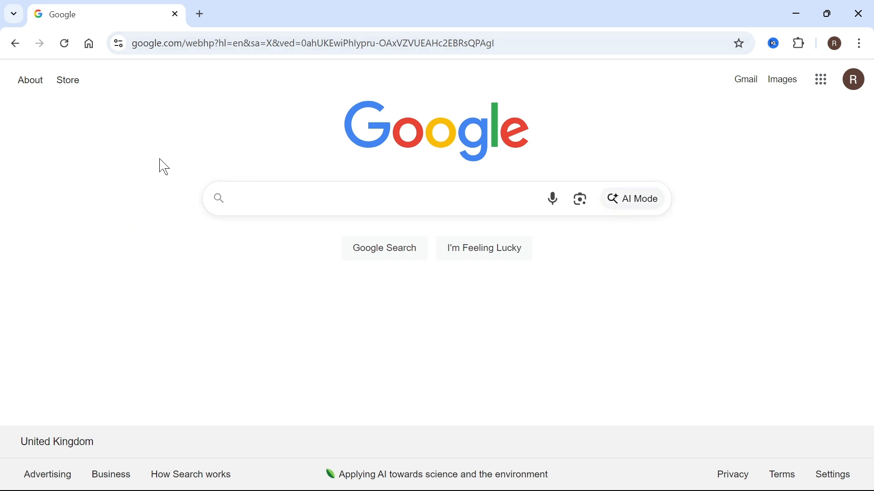
pyautogui.moveTo(824, 130)
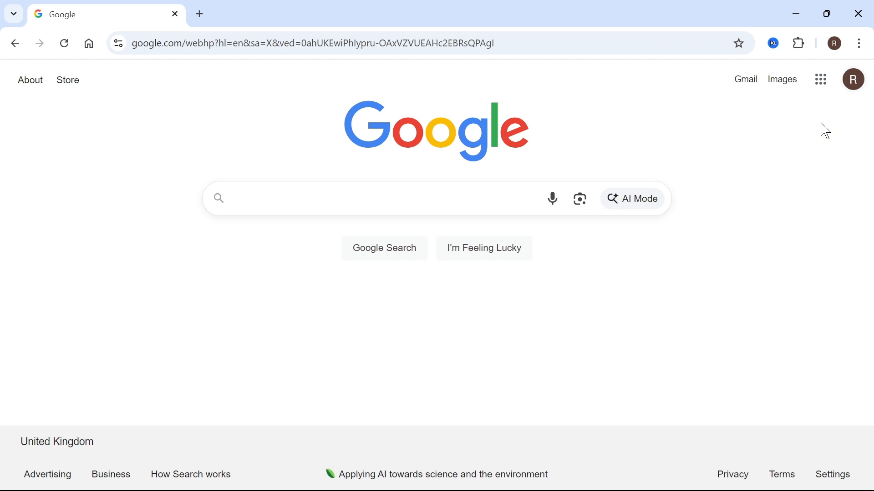
pyautogui.moveTo(787, 166)
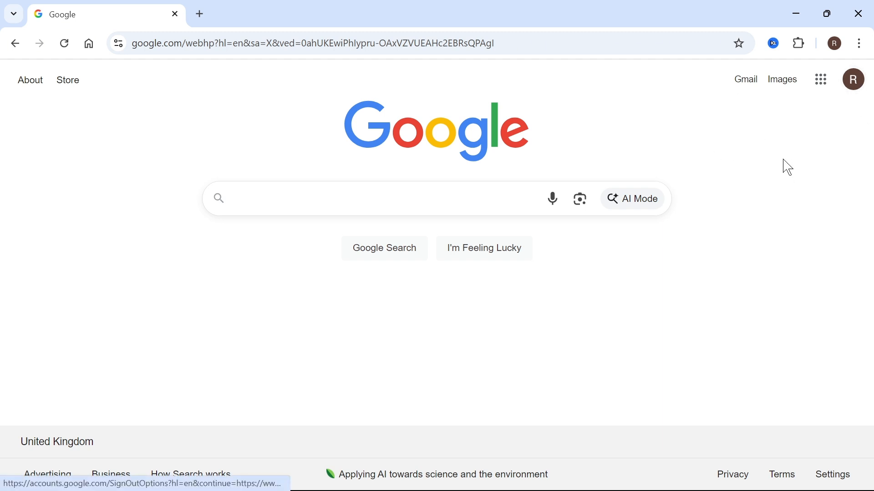
pyautogui.moveTo(820, 79)
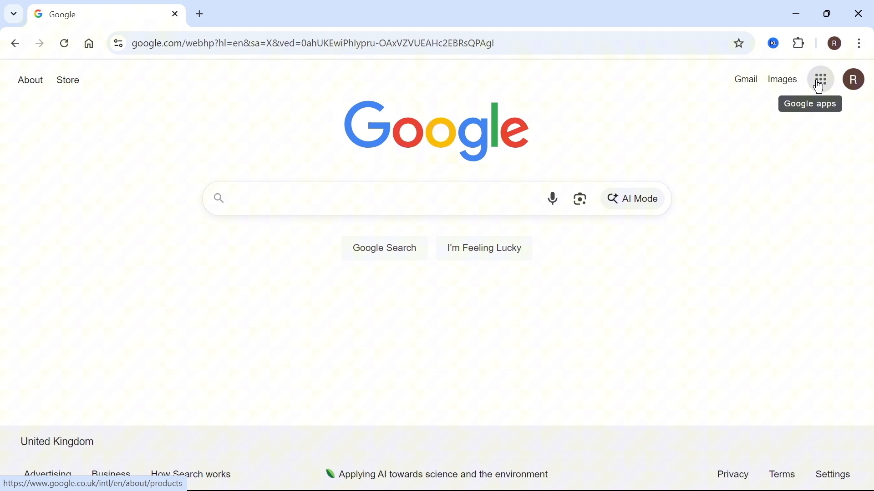
# Reach Google Drive through the Google apps grid on the Google homepage
pyautogui.click(820, 78)
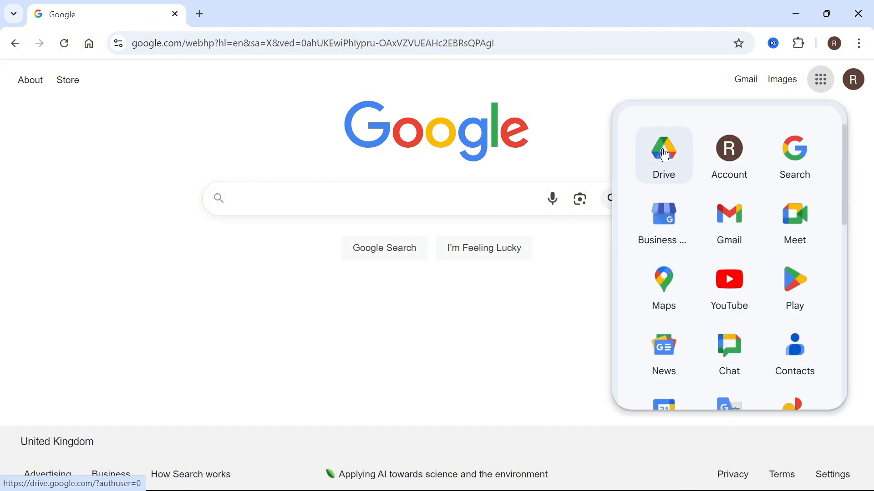
pyautogui.click(664, 155)
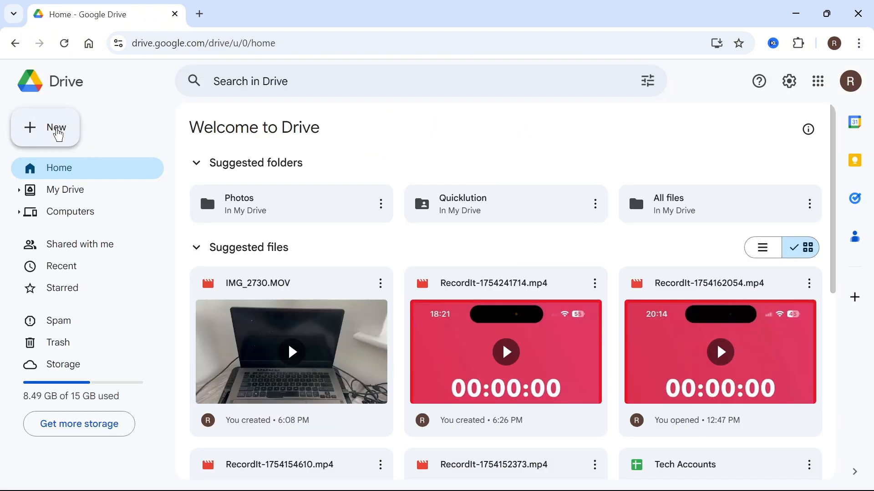
# Upload the video file IMG_2730.MOV from the computer via New > File upload
pyautogui.click(46, 127)
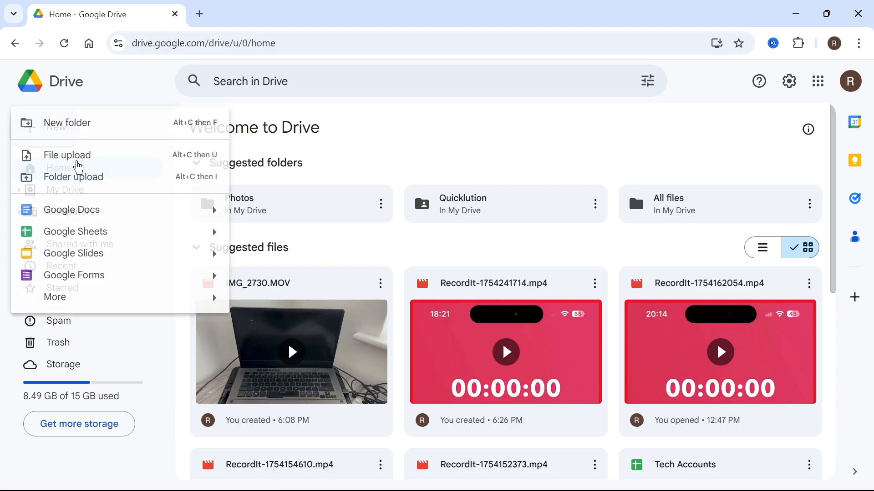
pyautogui.click(67, 155)
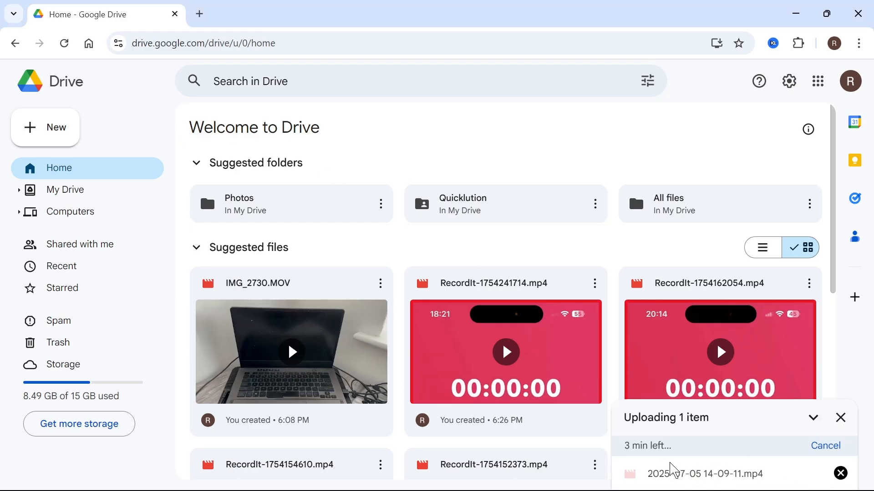
pyautogui.moveTo(682, 476)
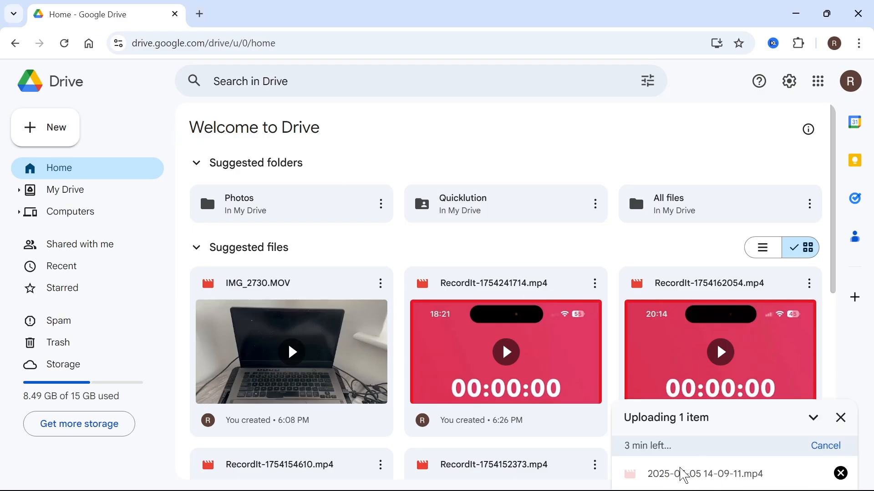
pyautogui.click(840, 418)
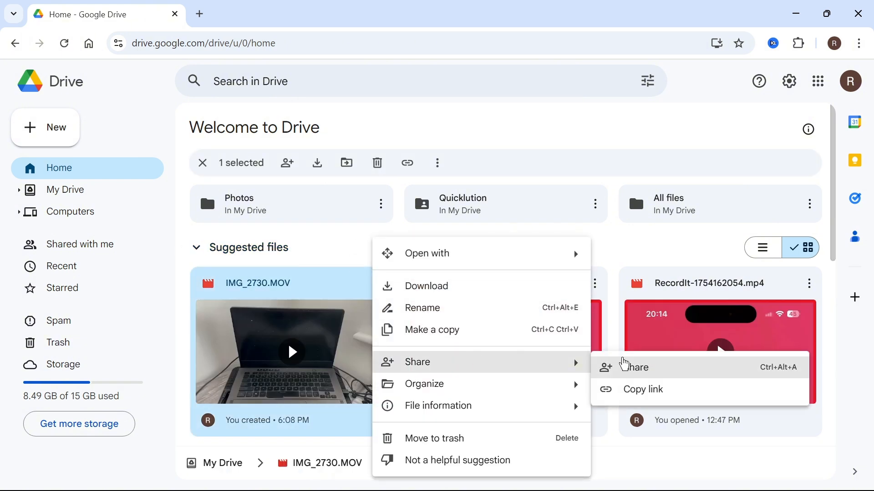
# Set IMG_2730.MOV to 'Anyone with the link' as viewer and copy its sharing link
pyautogui.click(632, 367)
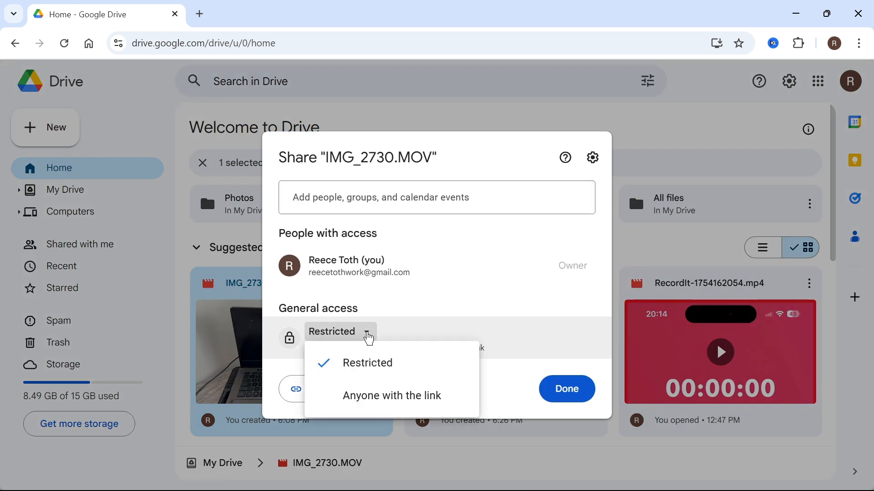
pyautogui.click(391, 395)
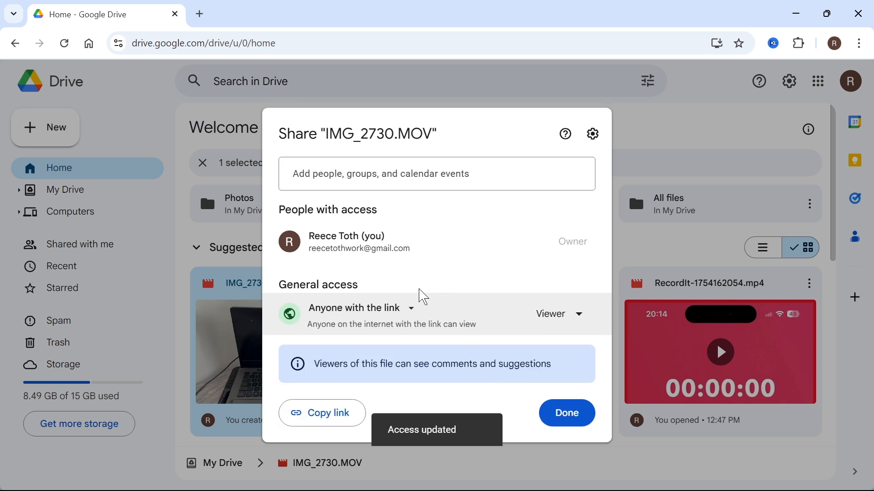
pyautogui.click(322, 414)
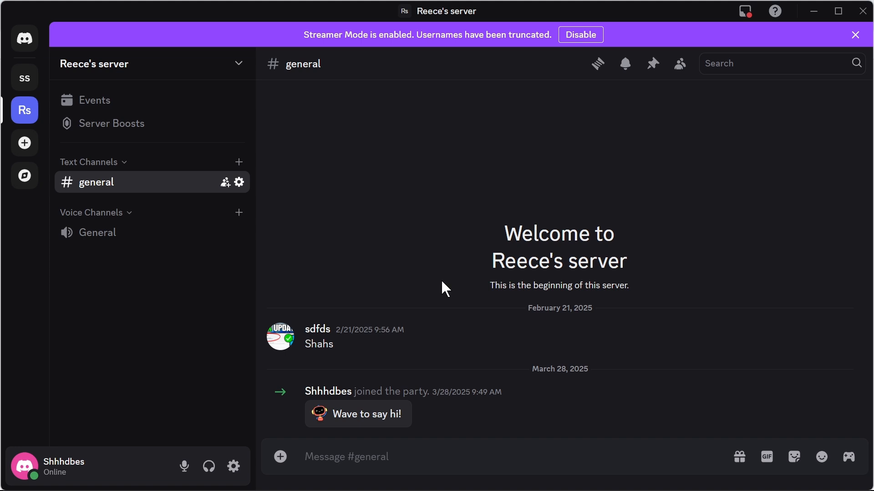
pyautogui.moveTo(372, 431)
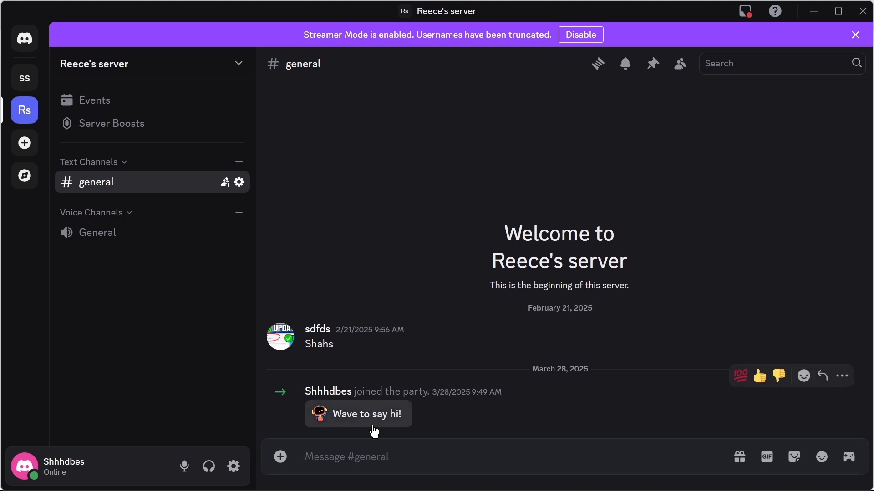
# Send the IMG_2730.MOV Drive link in #general and follow it to confirm the video opens
pyautogui.write('https://drive.google.com/file/d/1iotUHBS5HgqWmTE_SXLekct_2plJKwoh/view?usp=sharing')
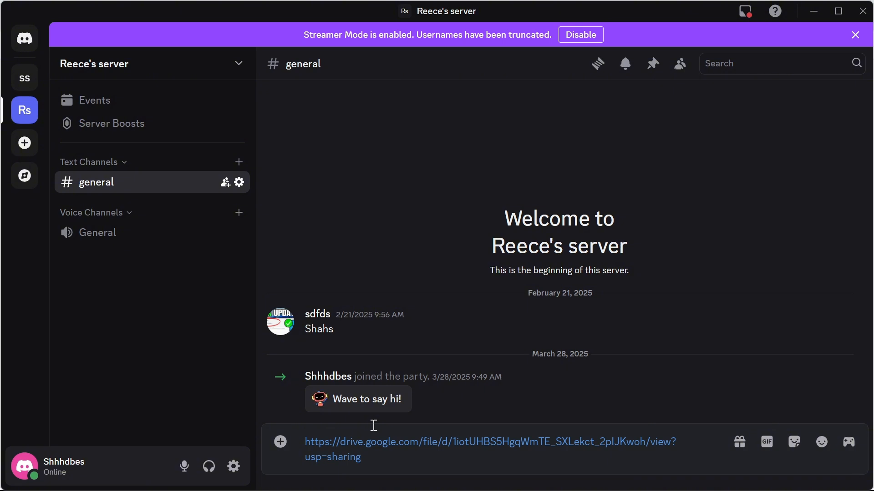
pyautogui.press('Return')
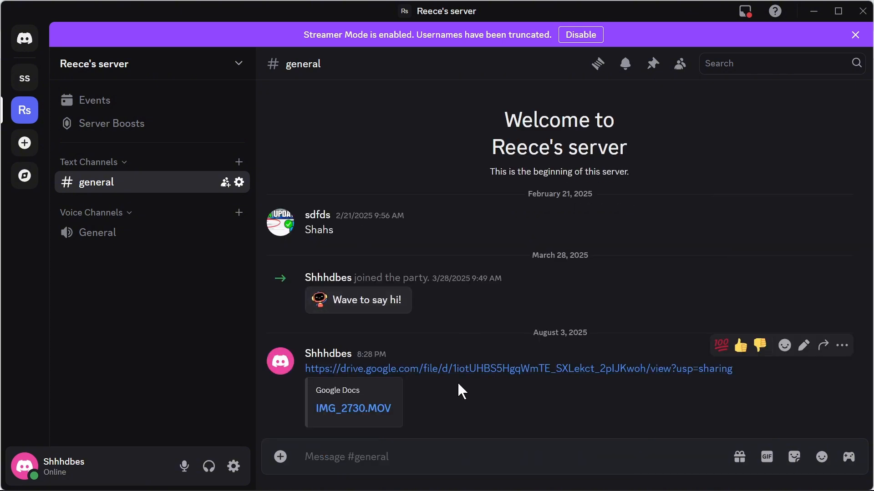
pyautogui.click(353, 409)
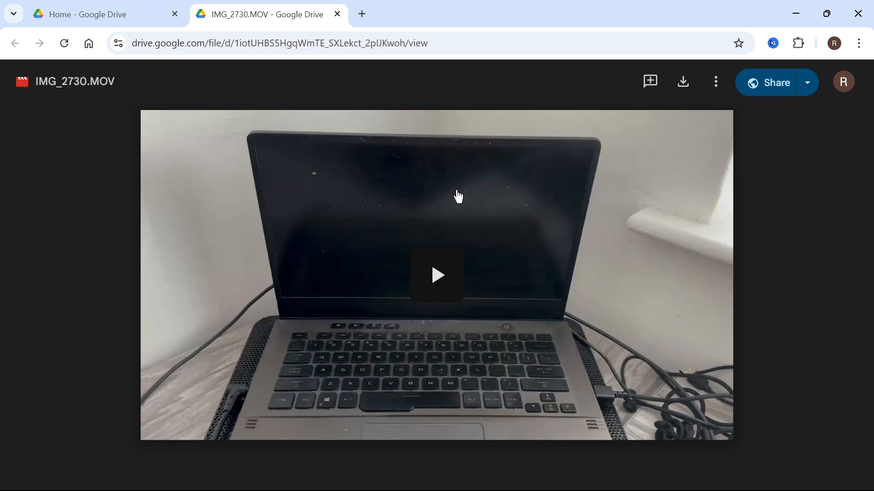
pyautogui.moveTo(483, 312)
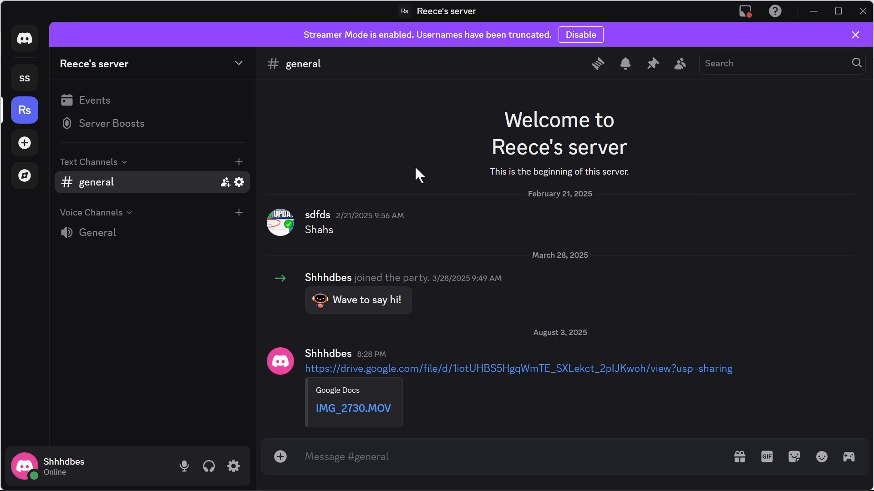
pyautogui.moveTo(425, 139)
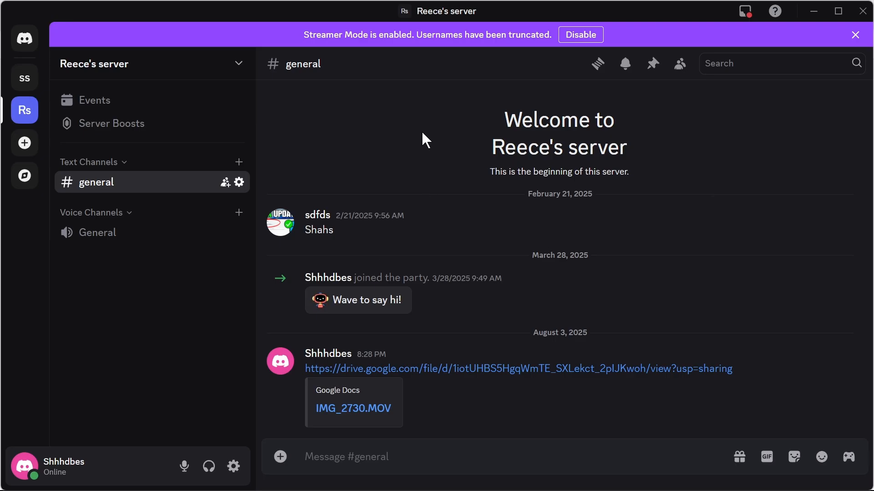